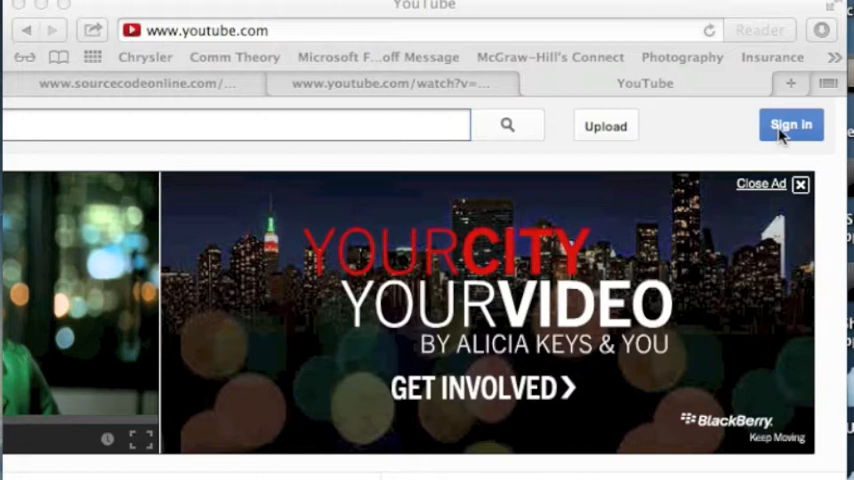
- Sign in to YouTube with the Google account email and password
left_click(790, 124)
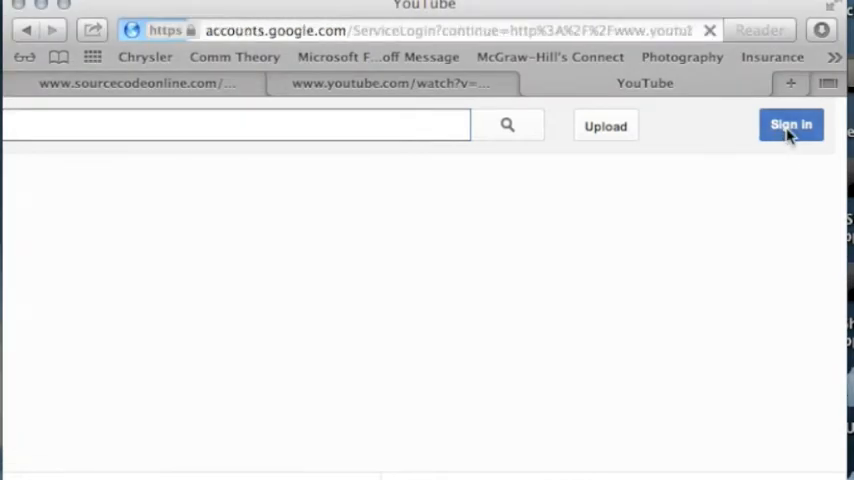
left_click(790, 124)
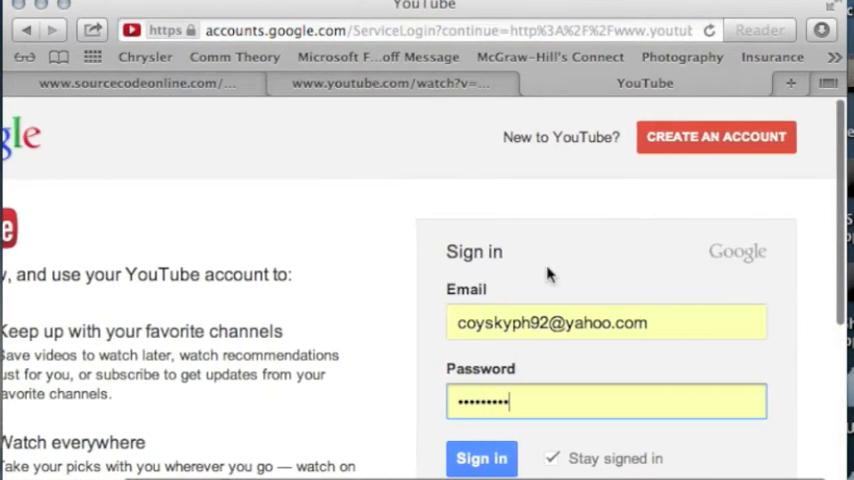
scroll("down", 3)
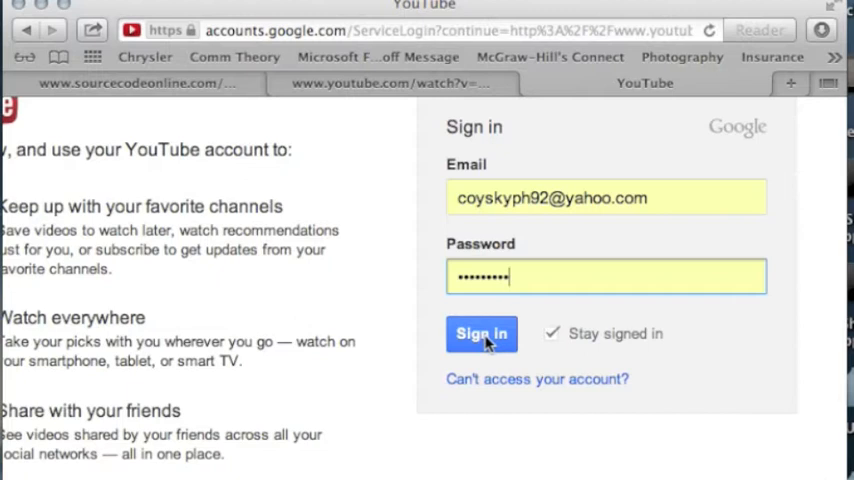
left_click(481, 333)
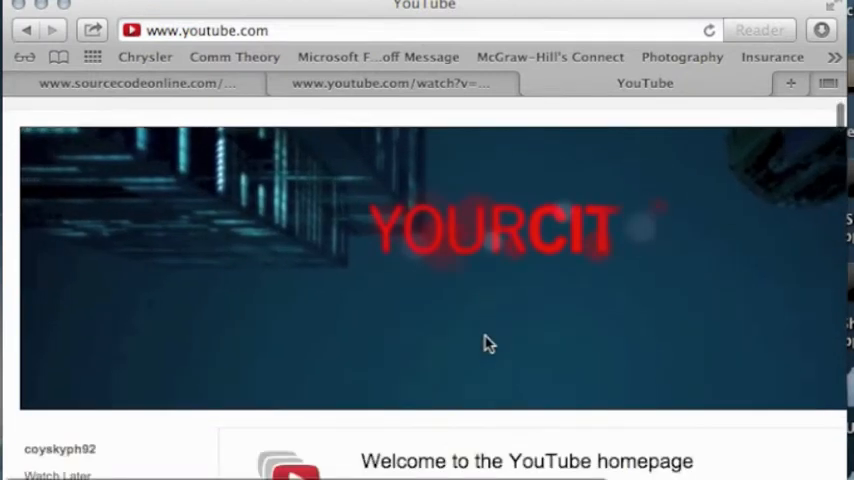
- Scroll down the signed-in YouTube homepage and back up
scroll("down", 3)
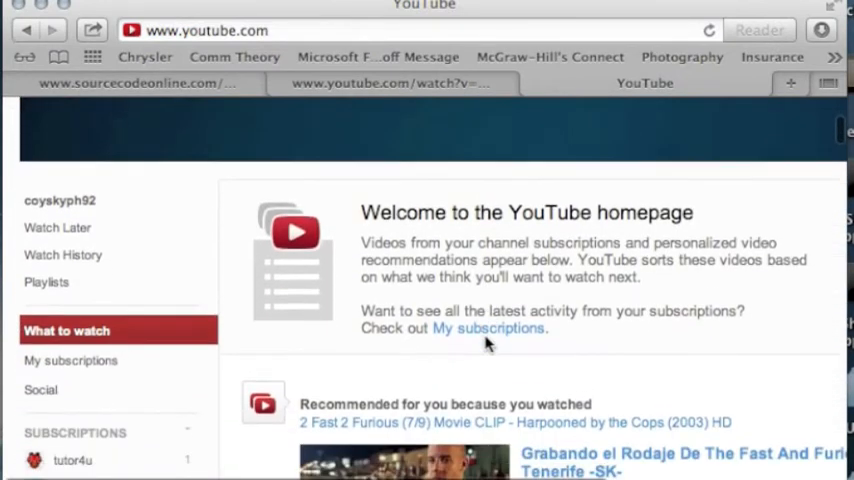
scroll("down", 3)
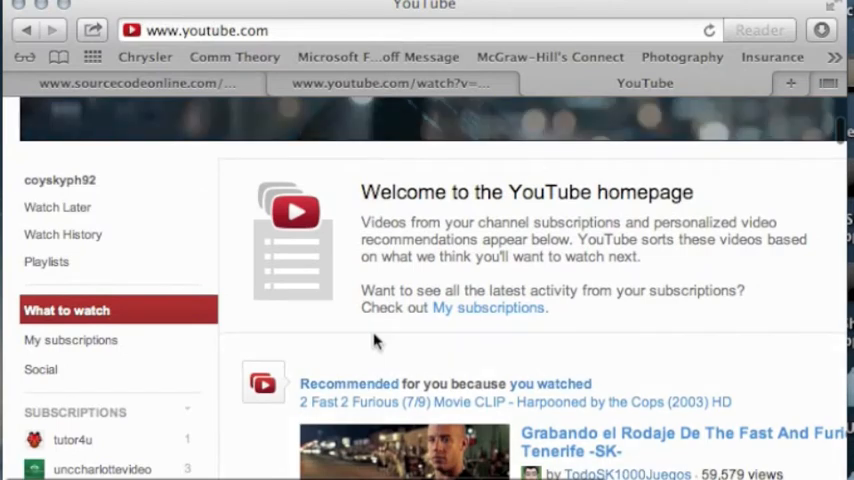
scroll("up", 3)
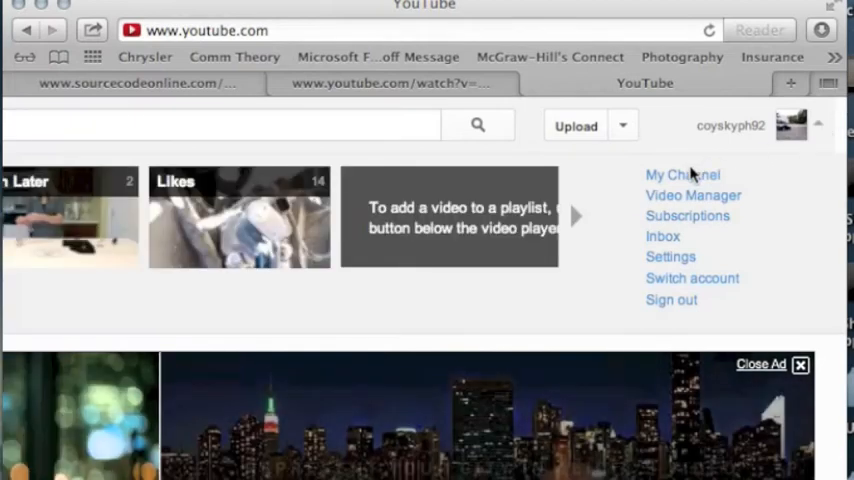
- Go from My Channel on Jericho Productions to the video Upload page
left_click(682, 174)
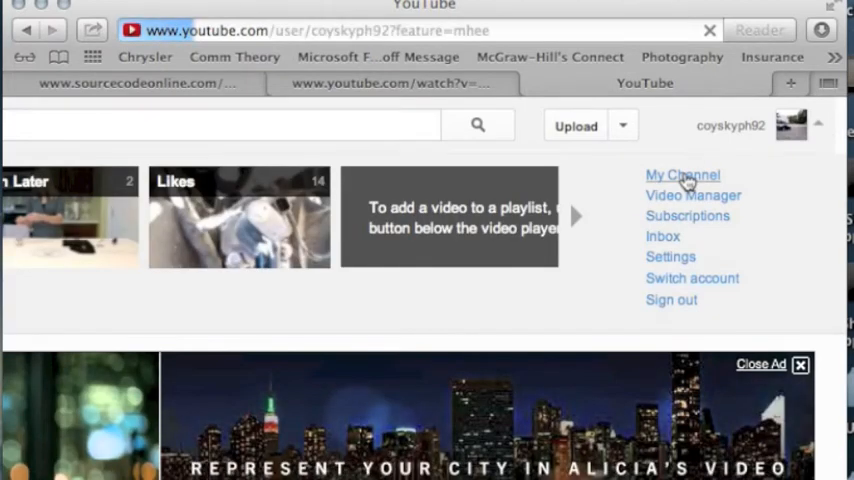
left_click(682, 175)
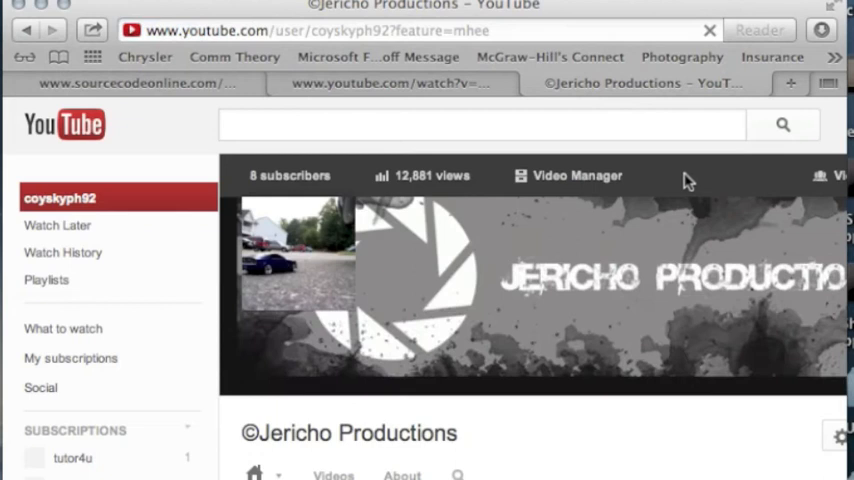
scroll("down", 3)
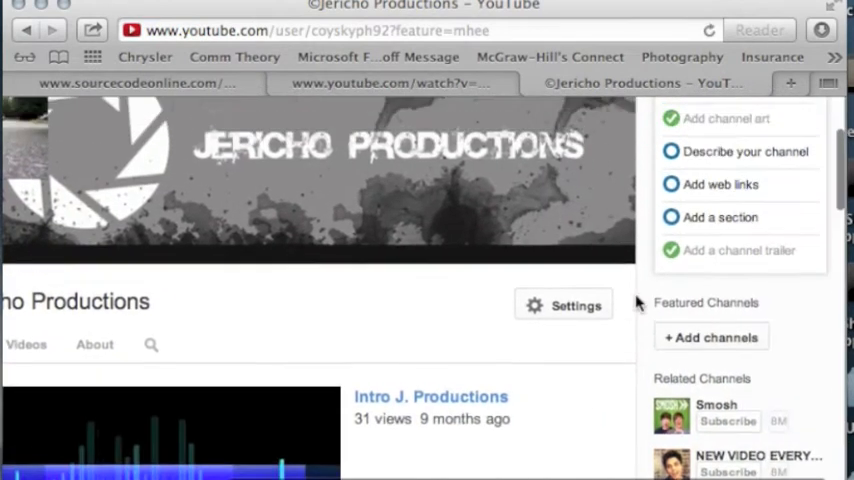
scroll("up", 3)
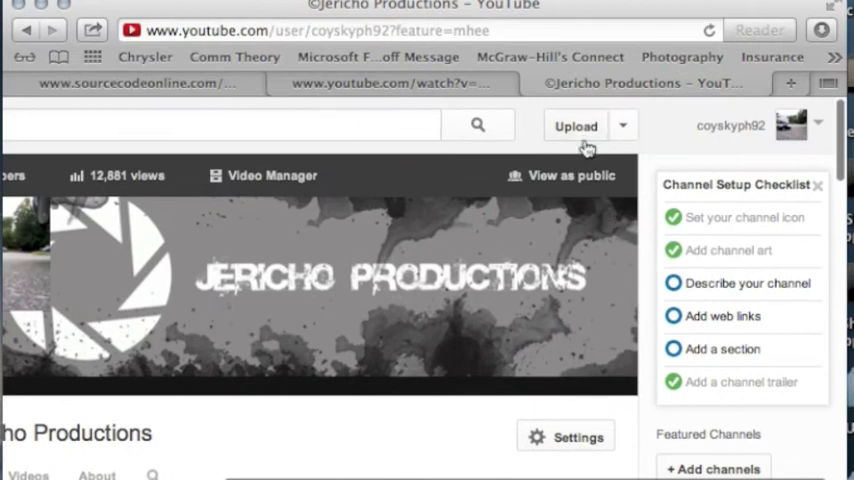
left_click(621, 125)
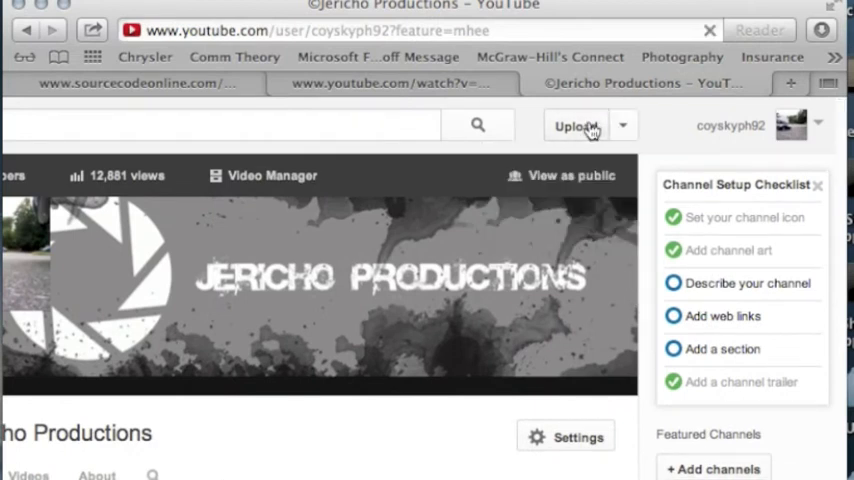
left_click(577, 125)
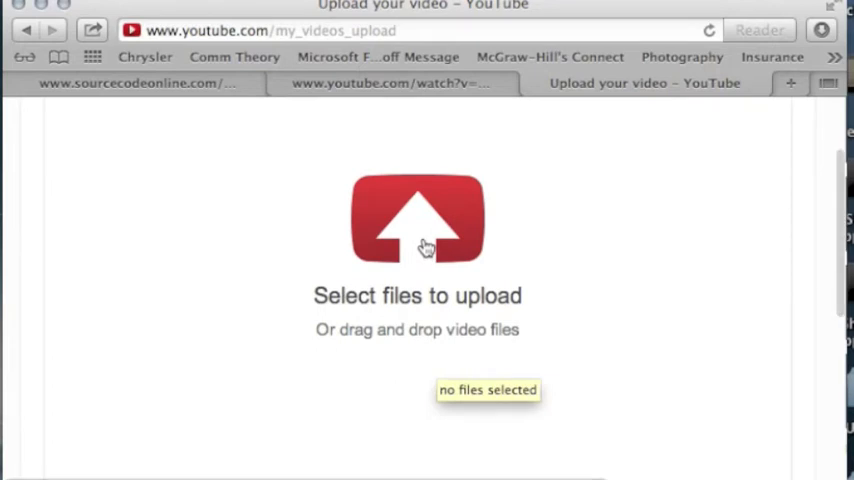
- Select Ariel Wedding.m4v from the Desktop as the video to upload
left_click(417, 217)
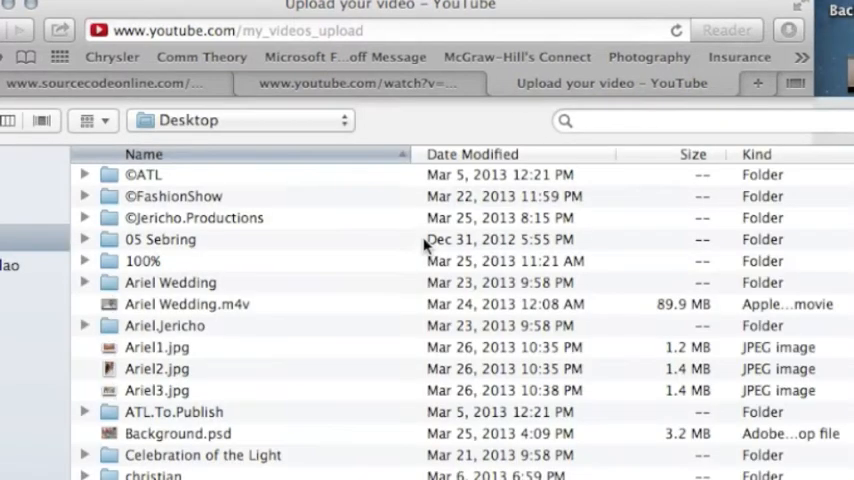
scroll("down", 3)
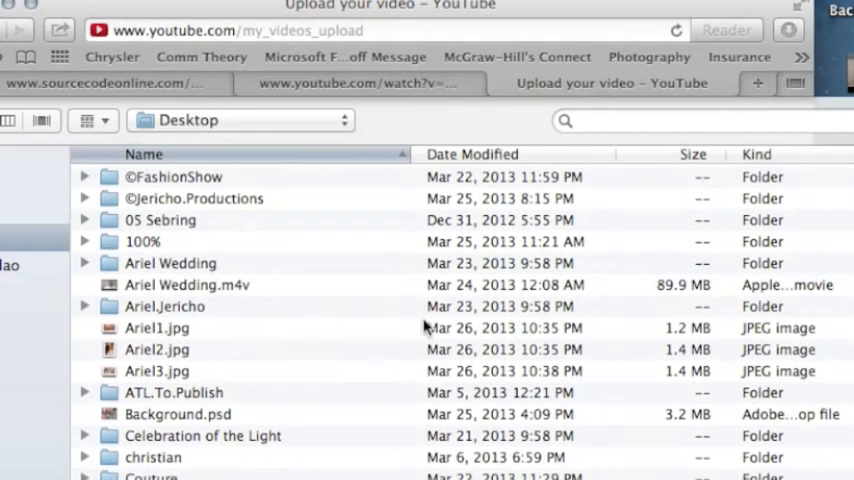
mouse_move(205, 287)
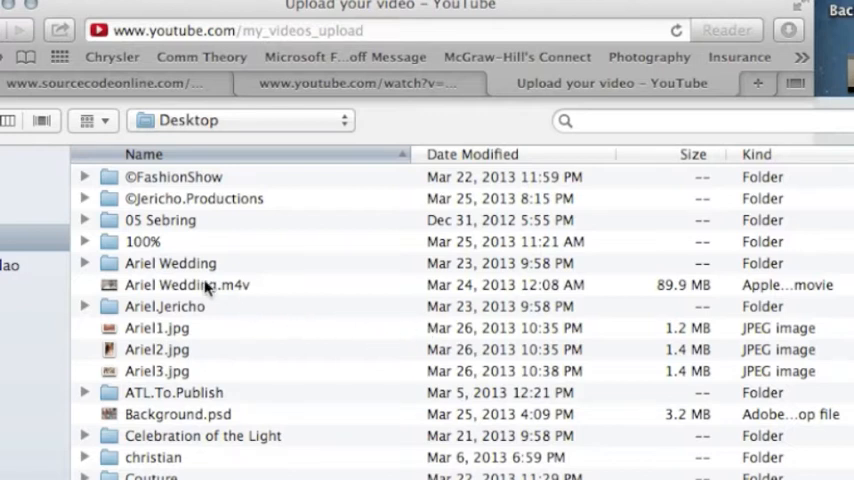
left_click(187, 285)
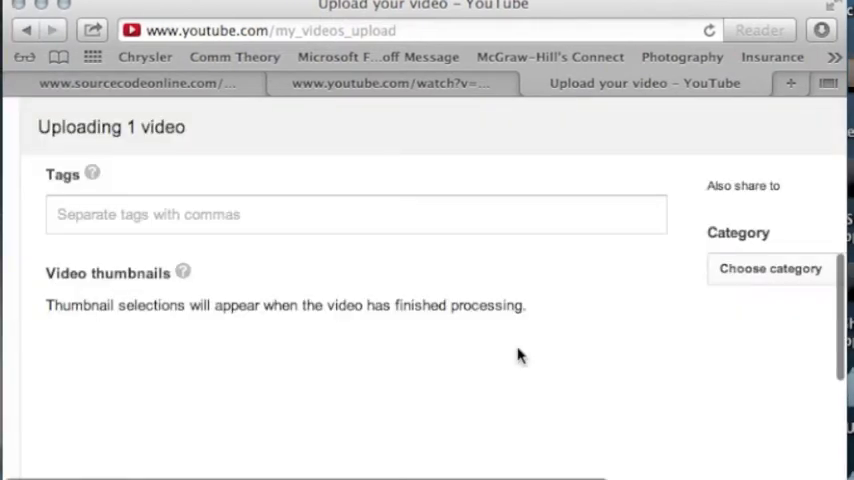
- Change the uploading video's title to 'Trailer - Wedding'
scroll("up", 3)
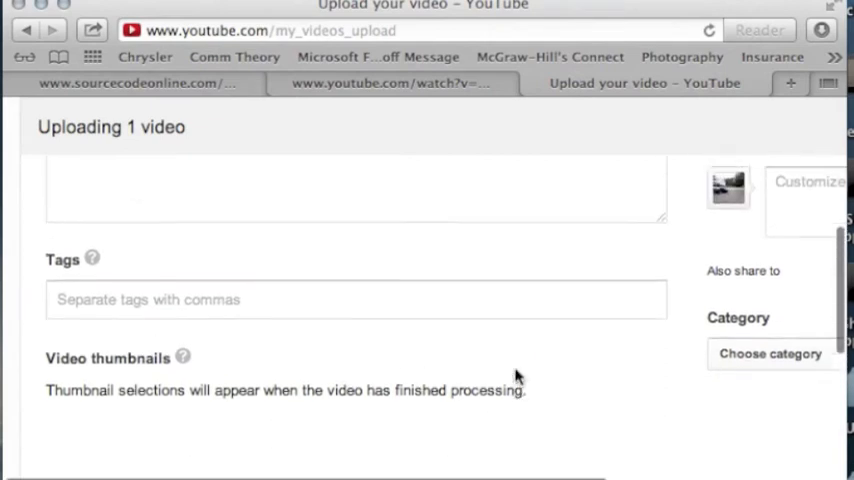
scroll("up", 3)
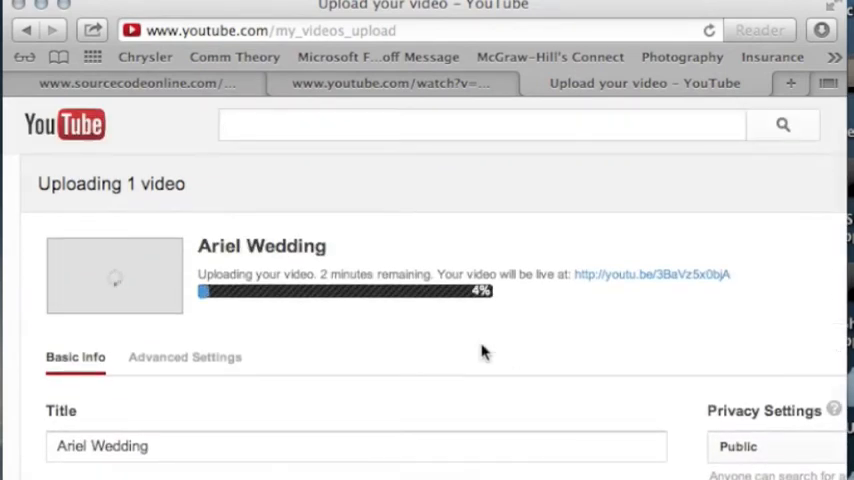
scroll("down", 3)
type("Trailer")
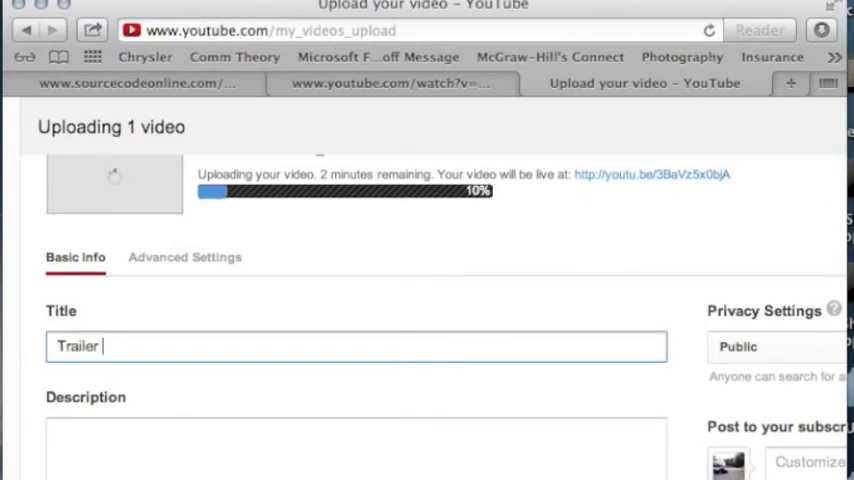
type("- Wedd")
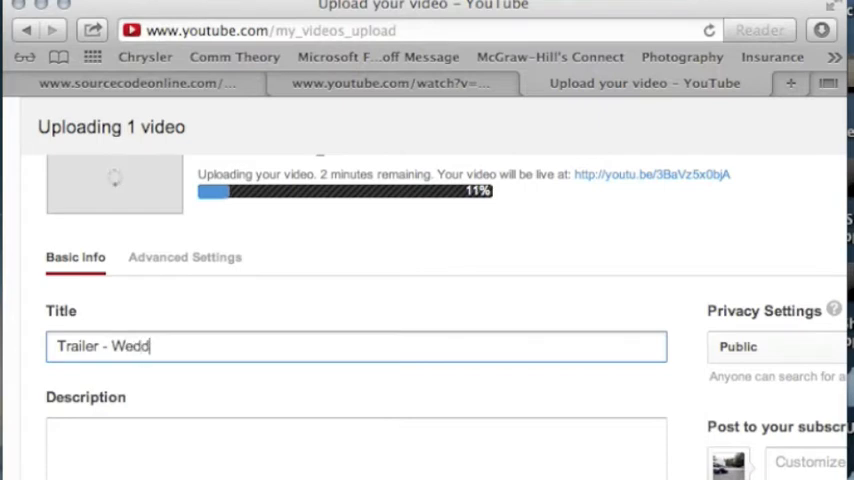
type("ing")
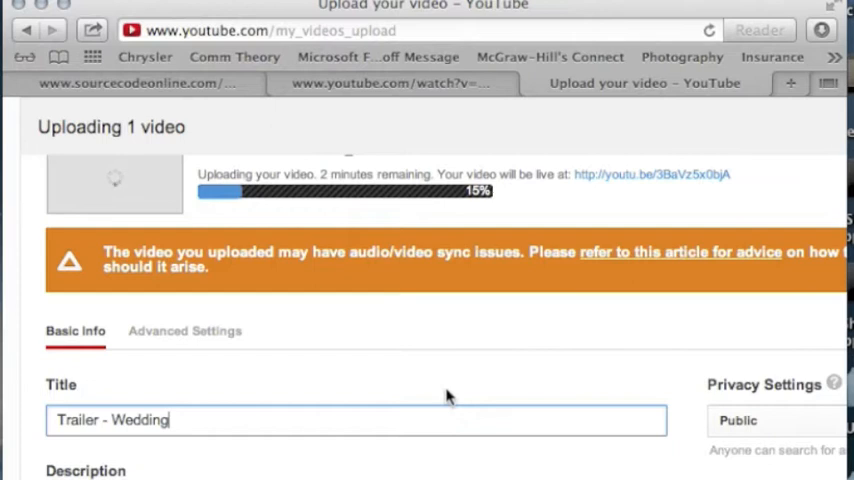
scroll("down", 3)
type("We")
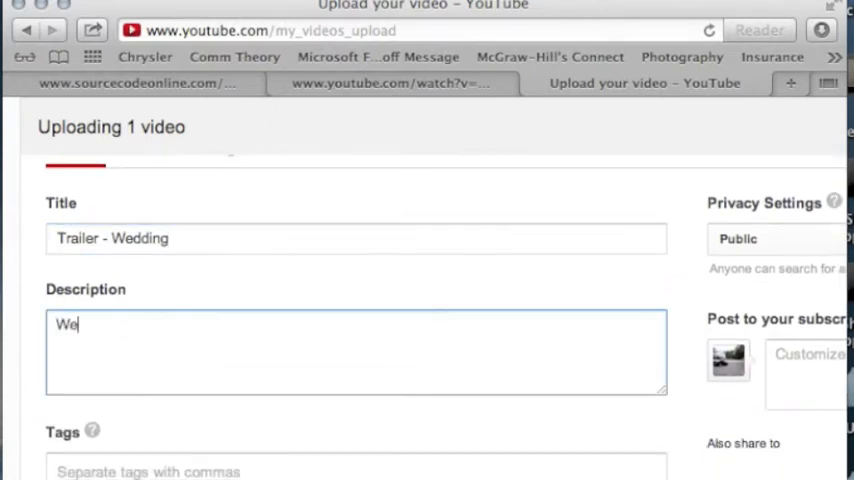
- Enter 'Wedding Trailer' as the description, correcting a mistyped word
type("dding of")
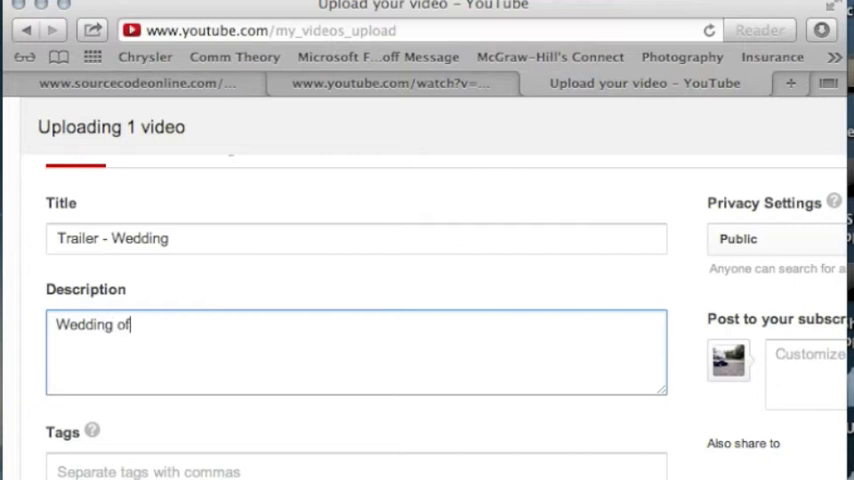
key("Backspace")
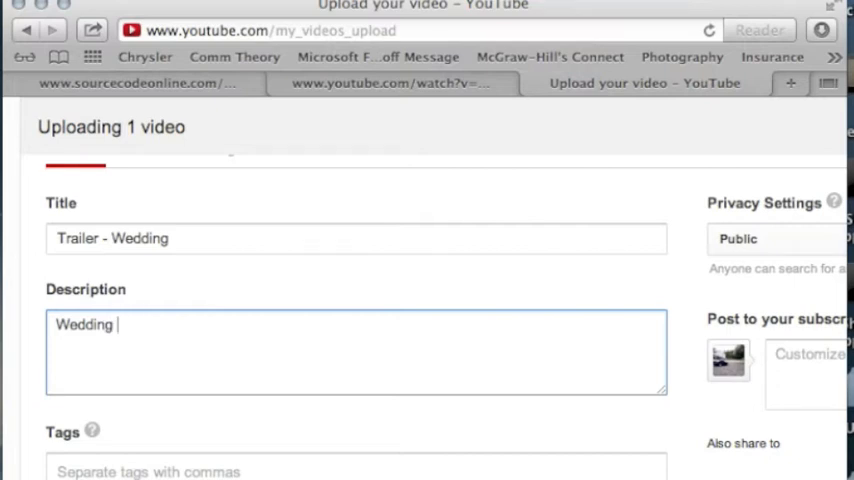
type("Tr")
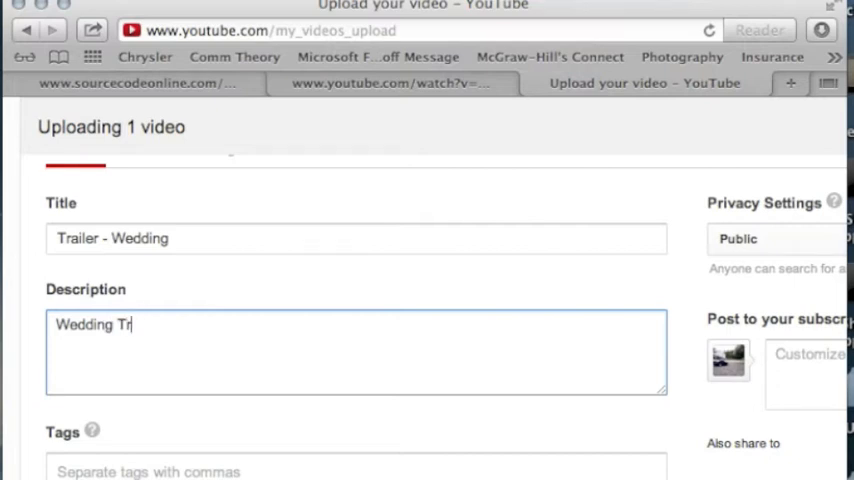
type("ailer")
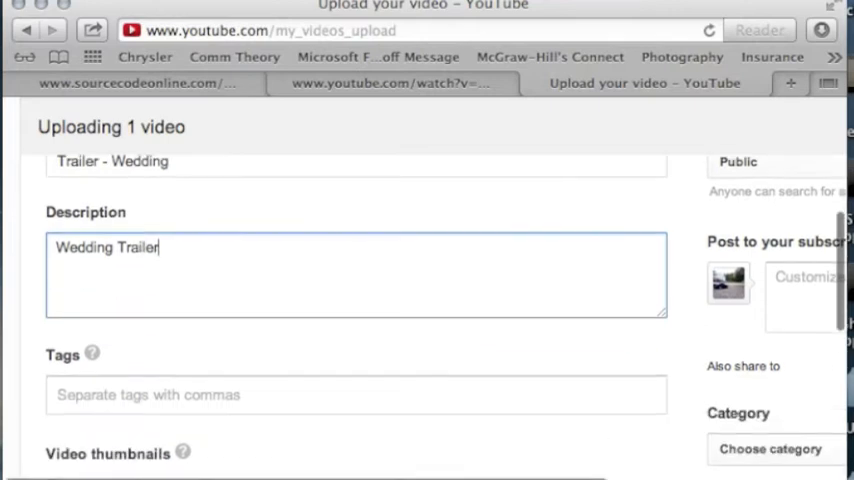
left_click(355, 394)
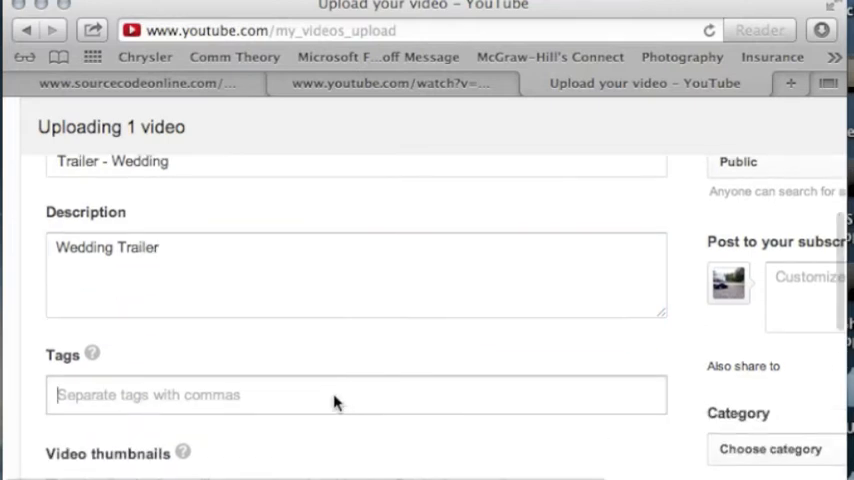
- Add the tags Wedding, Ceremony, Trailer, Fun, Watch and cool
type("We")
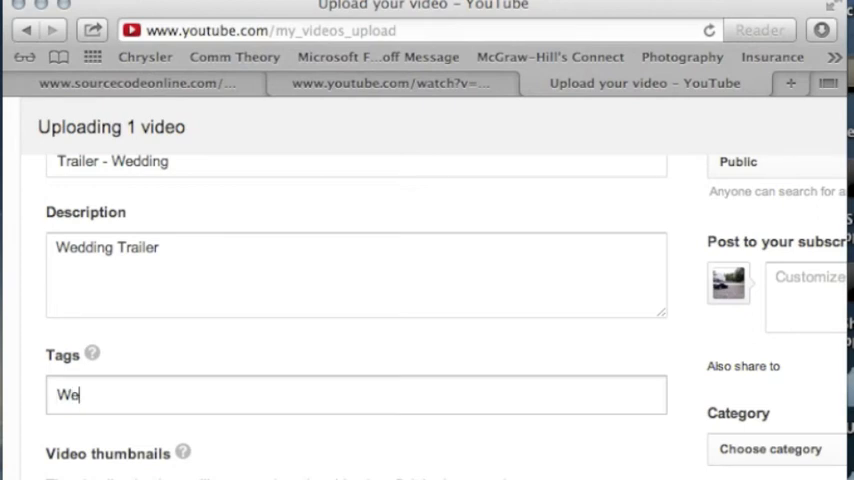
type("dding")
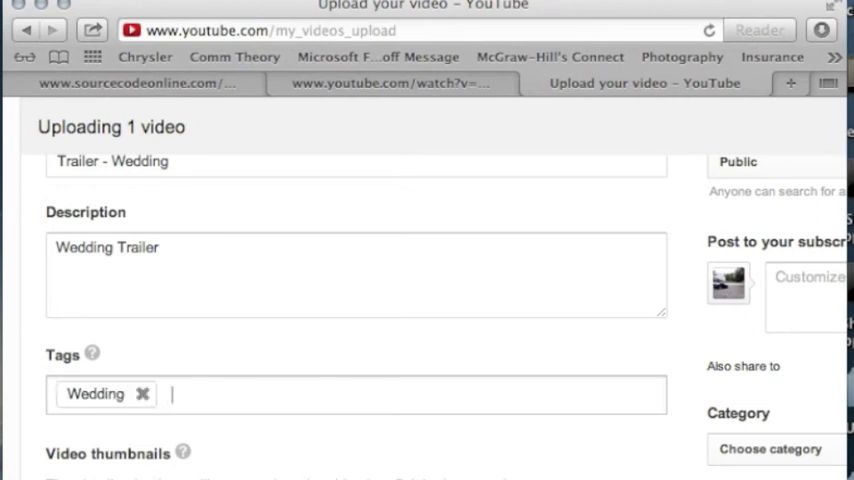
type("Ceremony")
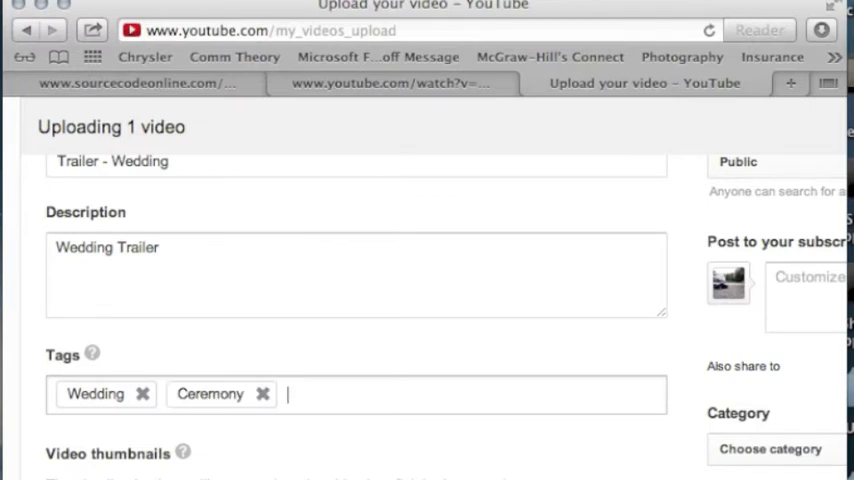
type("Trailer")
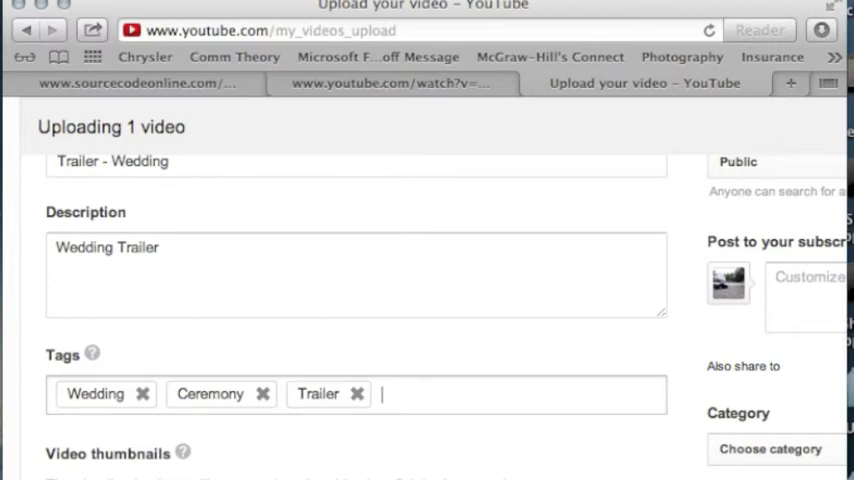
type("Fun")
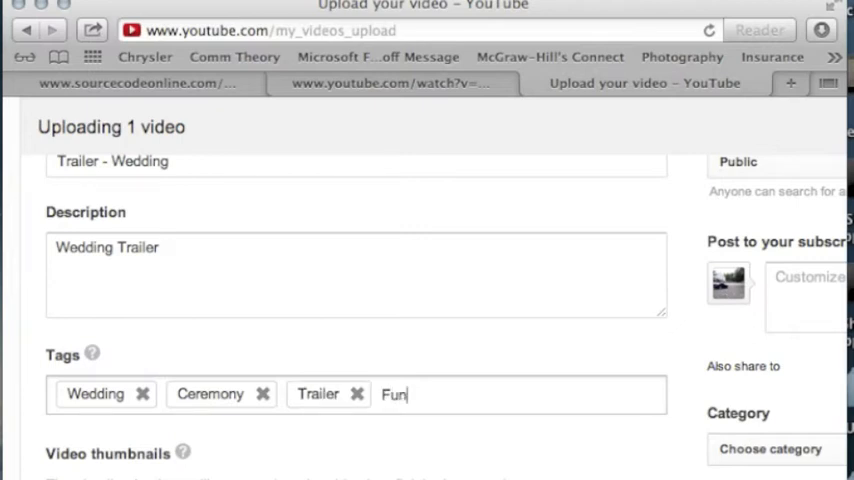
type(",")
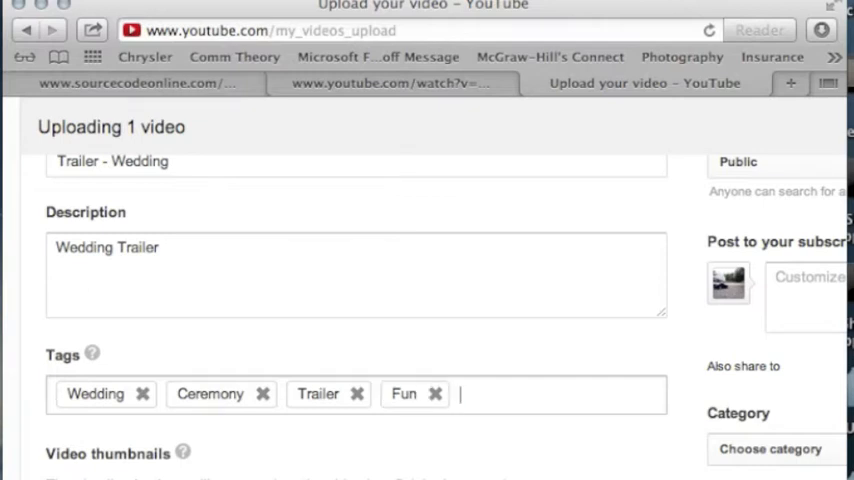
type("Watch")
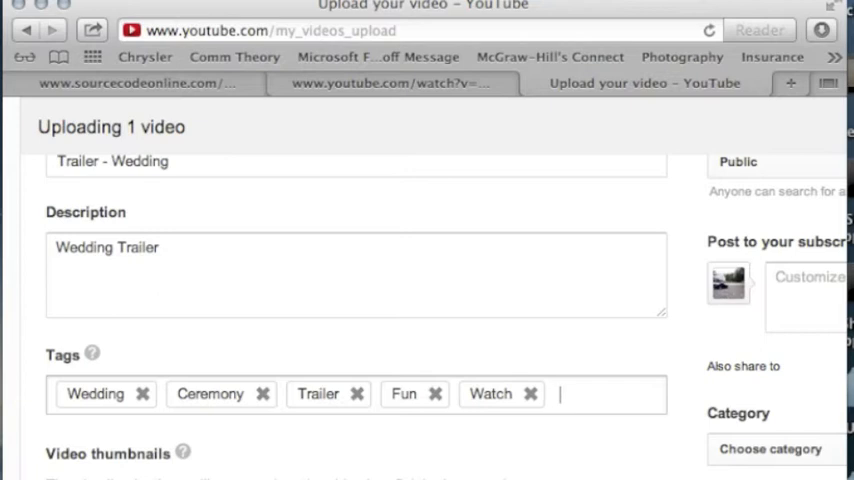
type("cool")
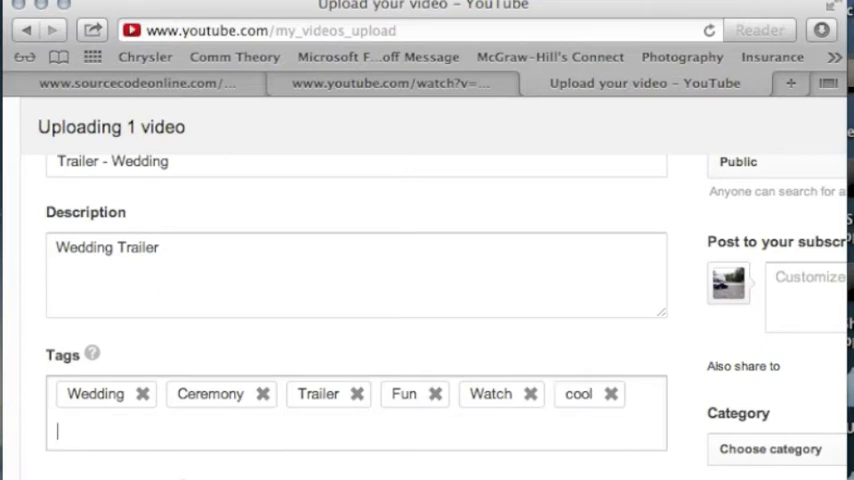
- Write 'Check this out guys!' as the post to subscribers
scroll("down", 3)
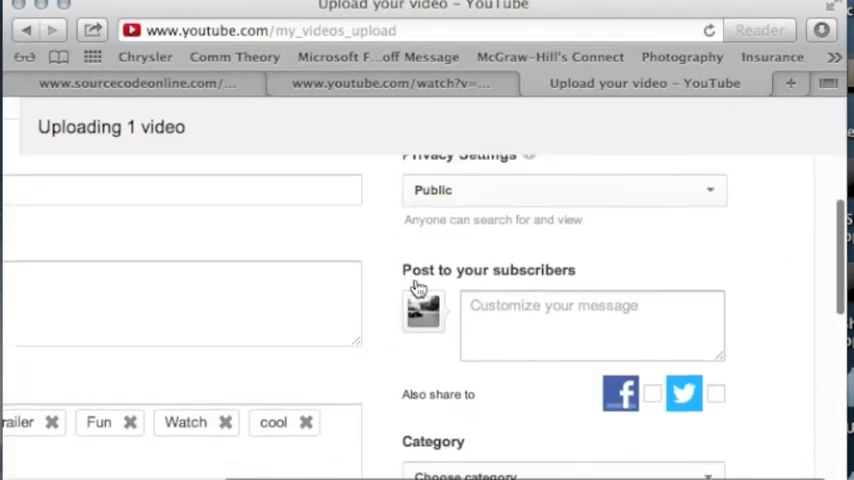
scroll("up", 3)
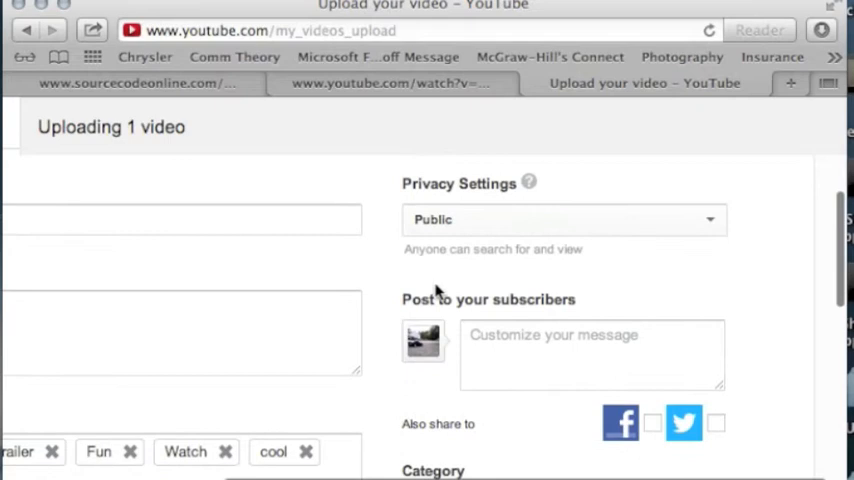
left_click(592, 355)
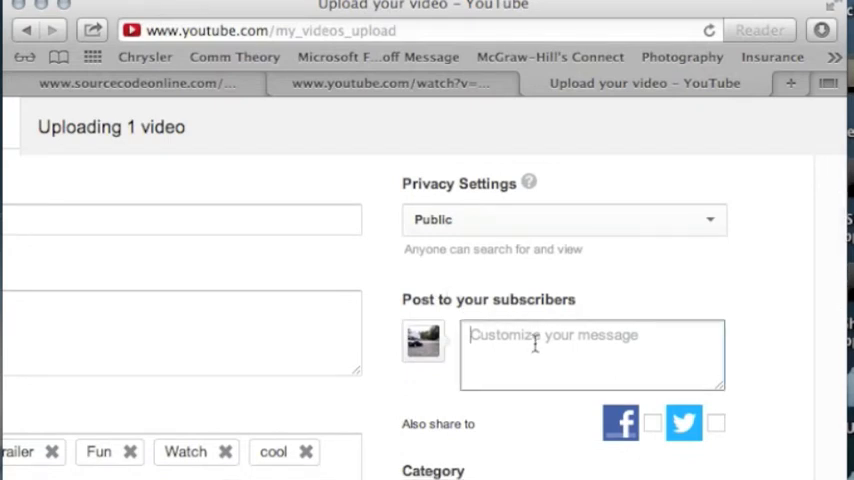
type("Check this o")
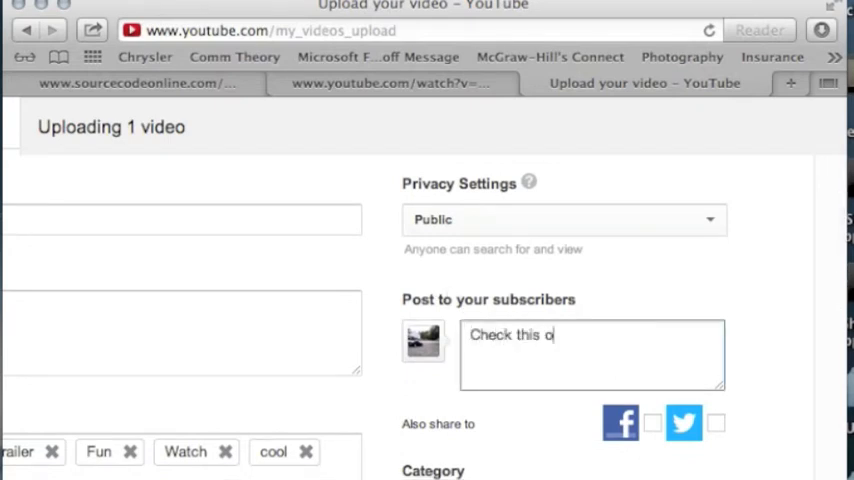
type("ut guys!")
left_click(181, 333)
type("No")
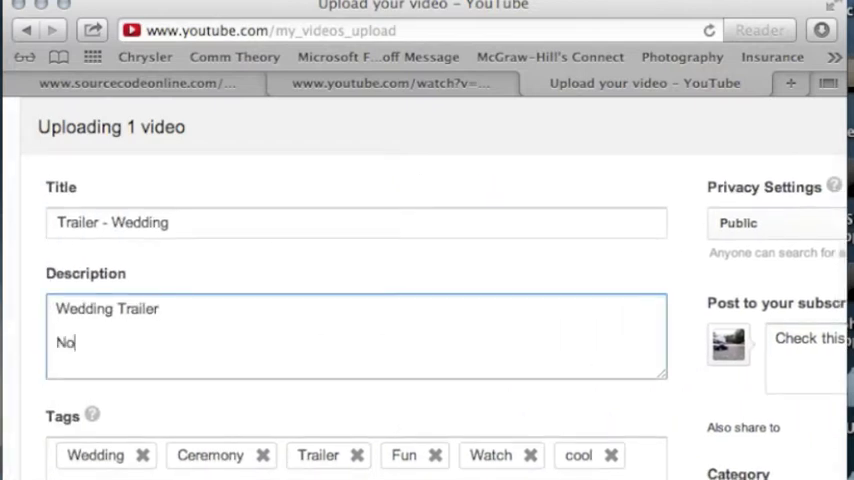
- Append 'No Copyright Infringement Intended! Just for fun :)' to the description
type("Copy")
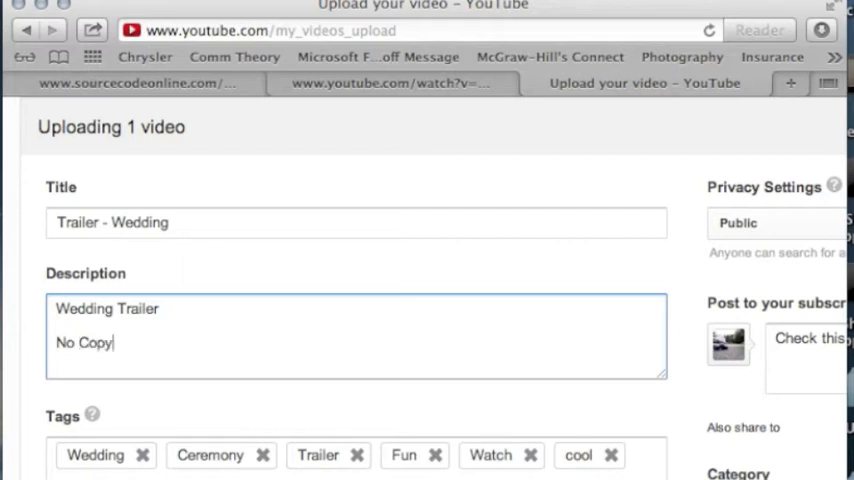
type("right Infr")
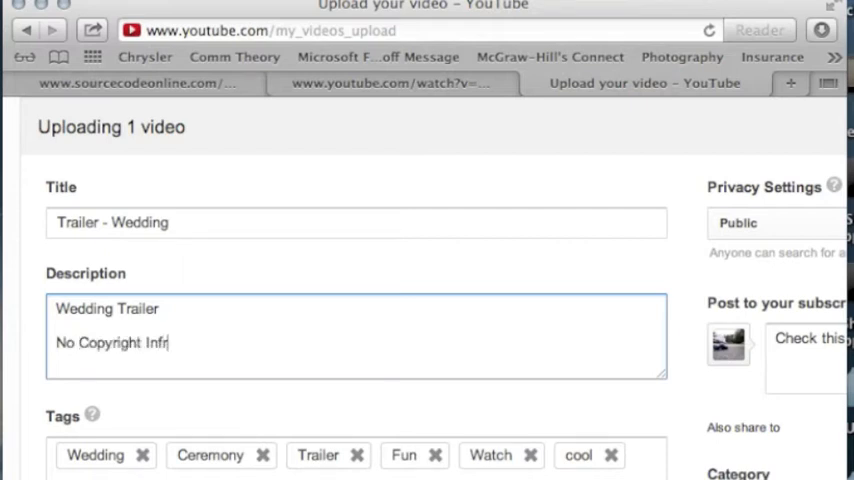
type("ingement")
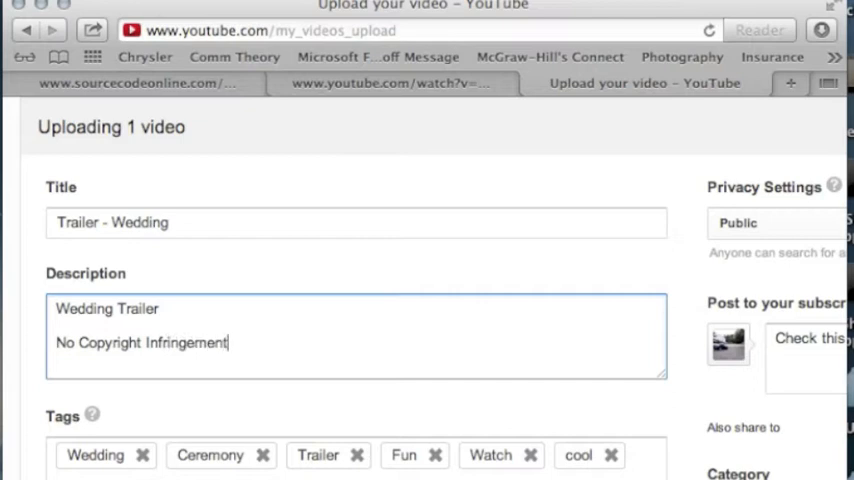
type("Int")
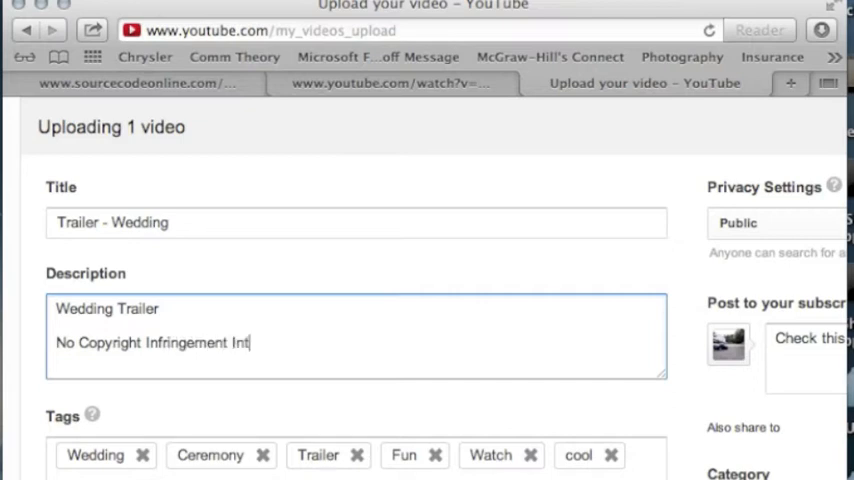
type("ended")
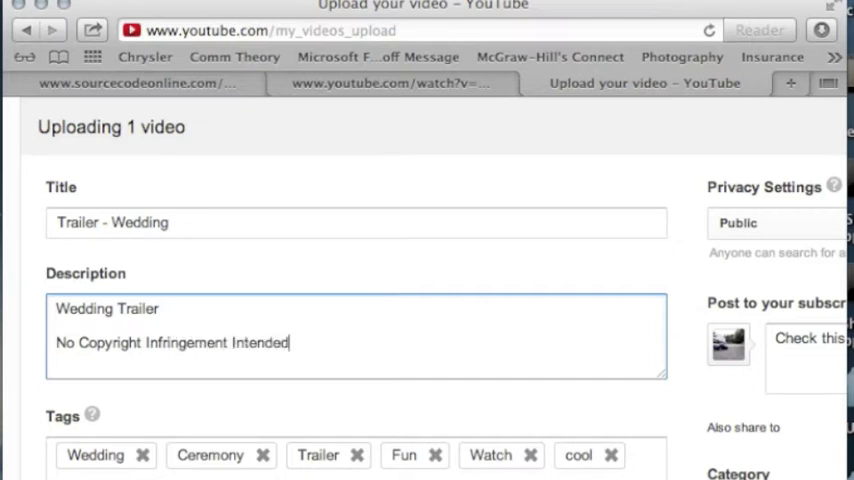
type("!")
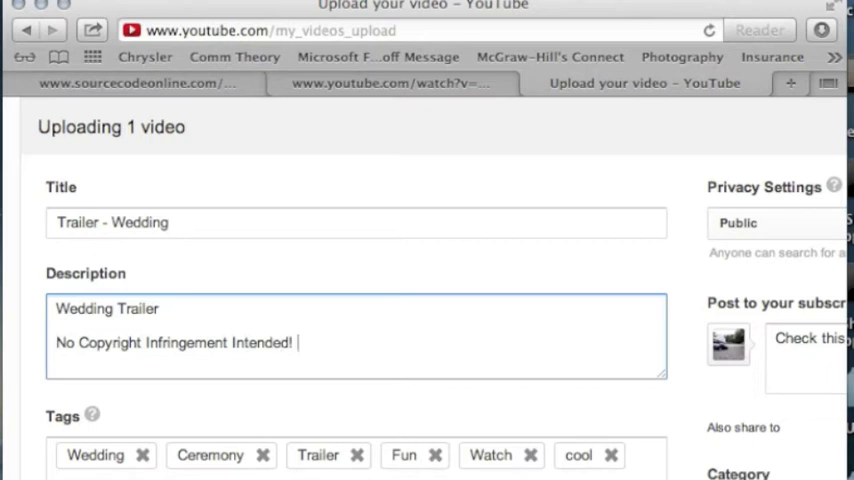
type("Just for")
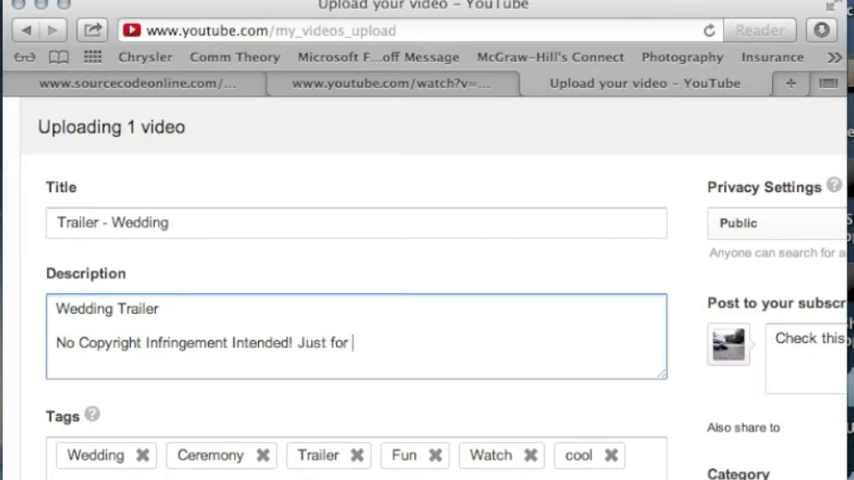
type("fun :")
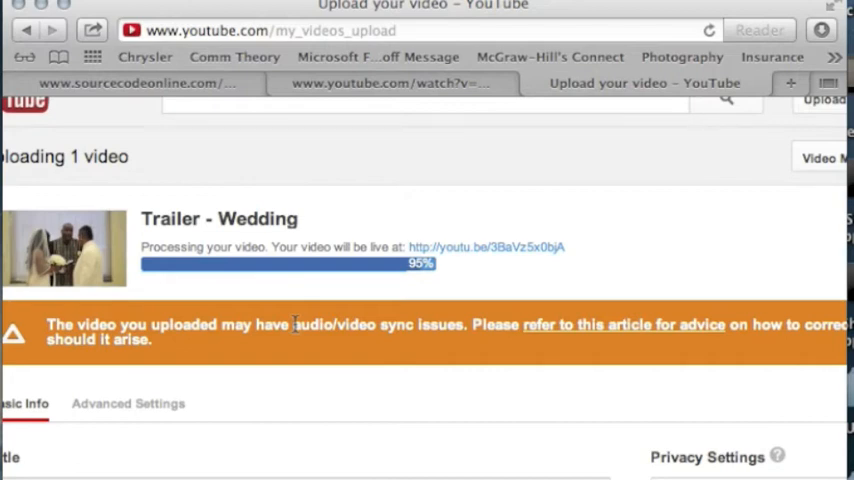
mouse_move(413, 423)
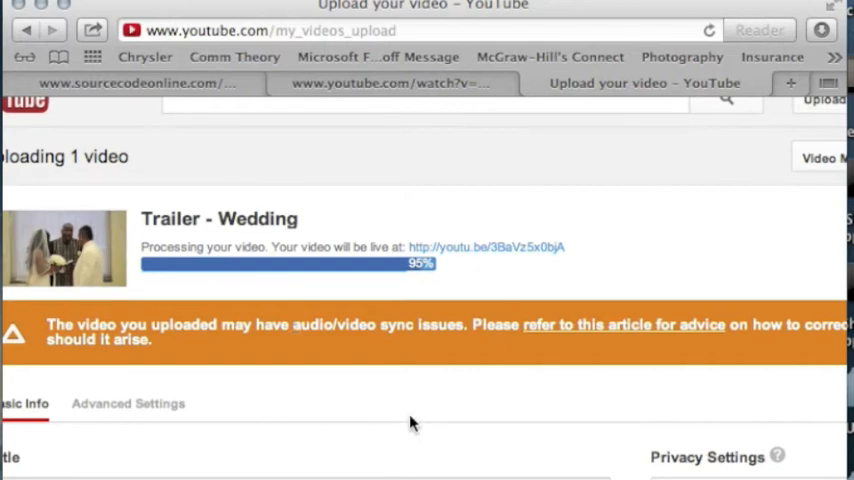
- Scroll the upload page while Trailer - Wedding finishes processing
scroll("down", 3)
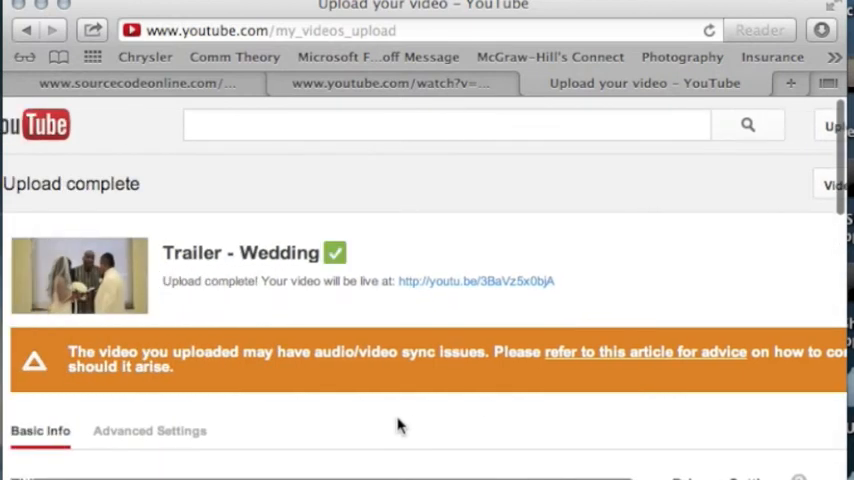
- Choose the middle thumbnail, the ceremony shot of the couple at the altar
scroll("down", 3)
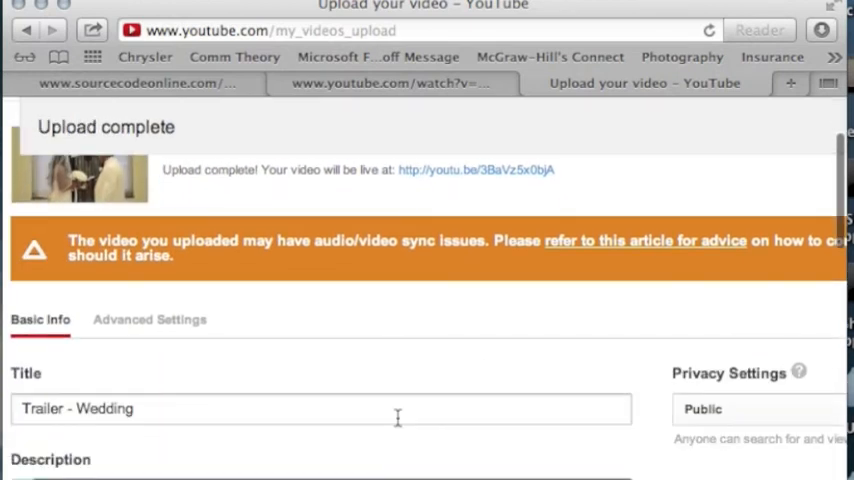
scroll("down", 3)
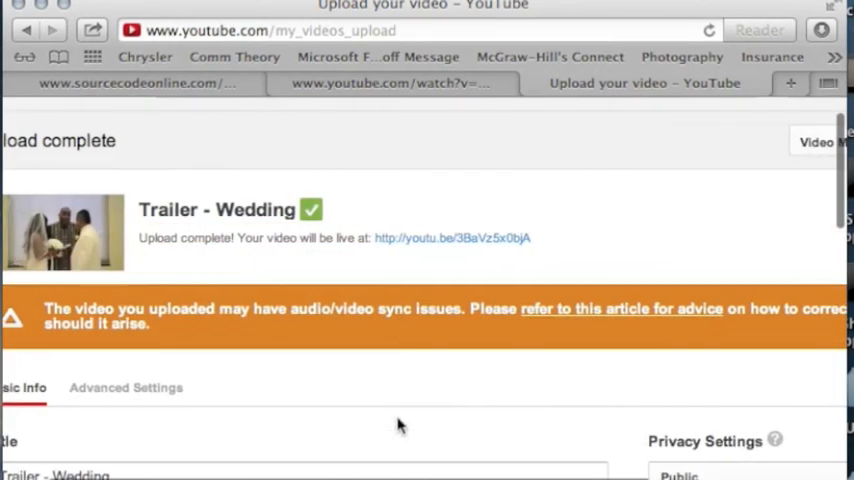
scroll("down", 3)
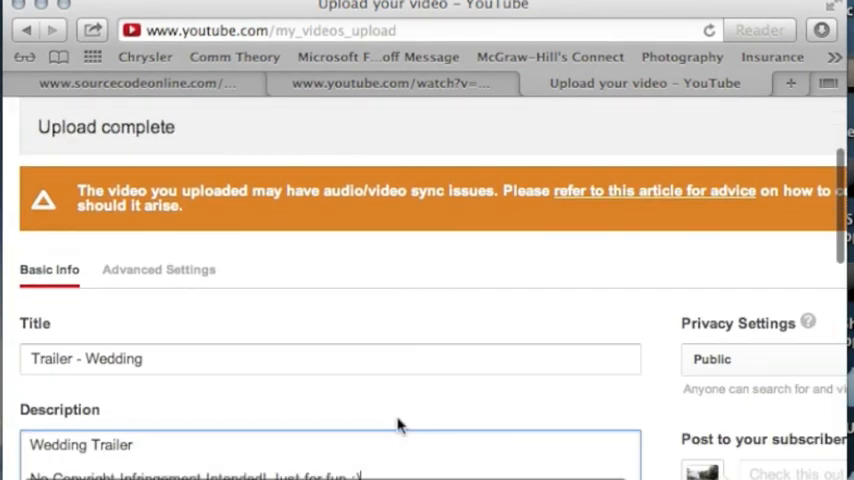
scroll("down", 3)
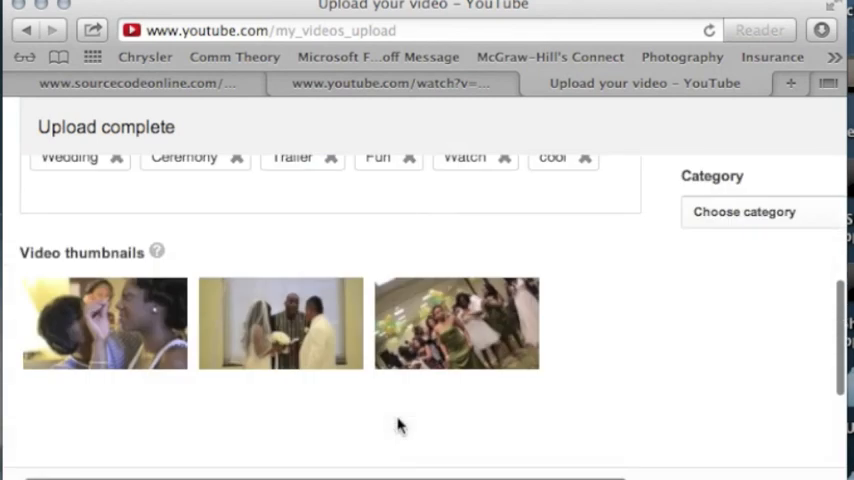
scroll("up", 3)
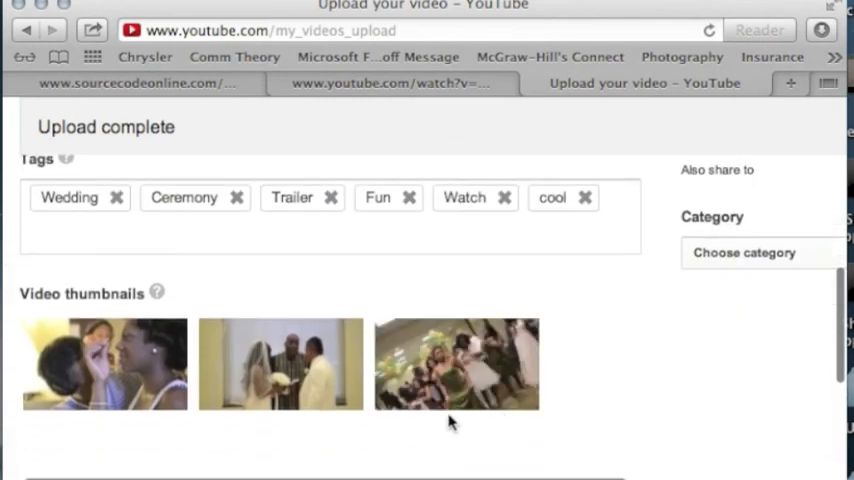
left_click(281, 363)
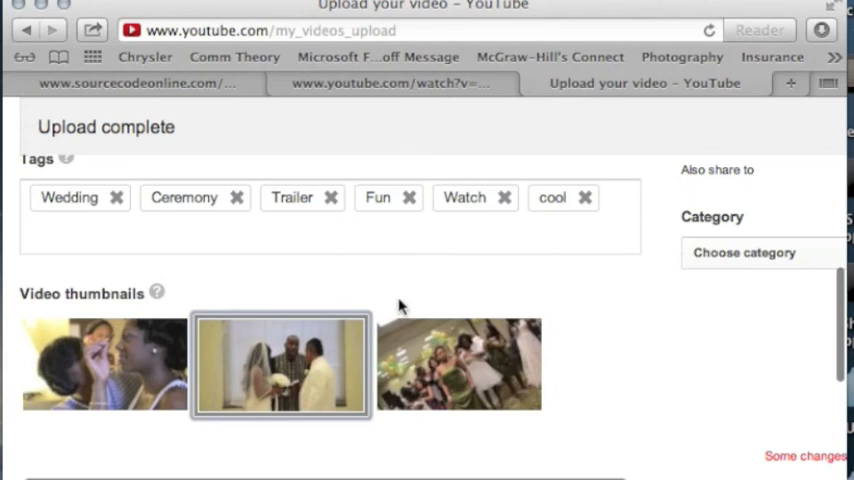
scroll("up", 3)
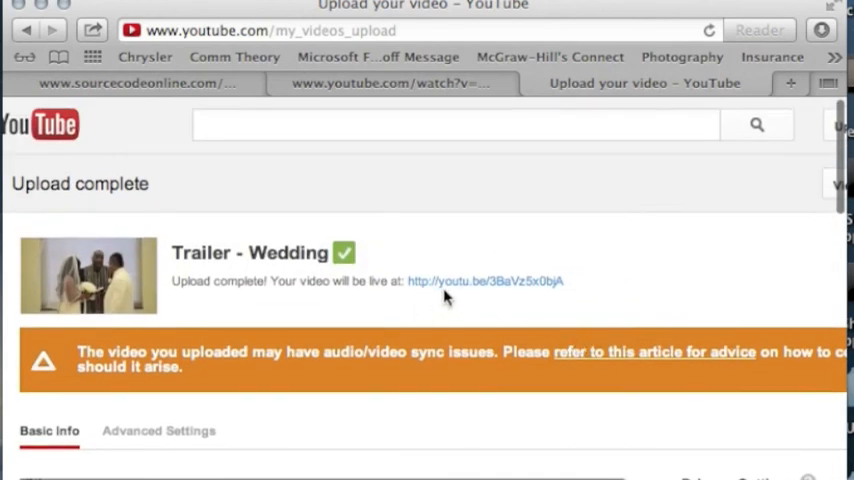
- Follow the youtu.be link to the video's watch page and view its description
left_click(485, 281)
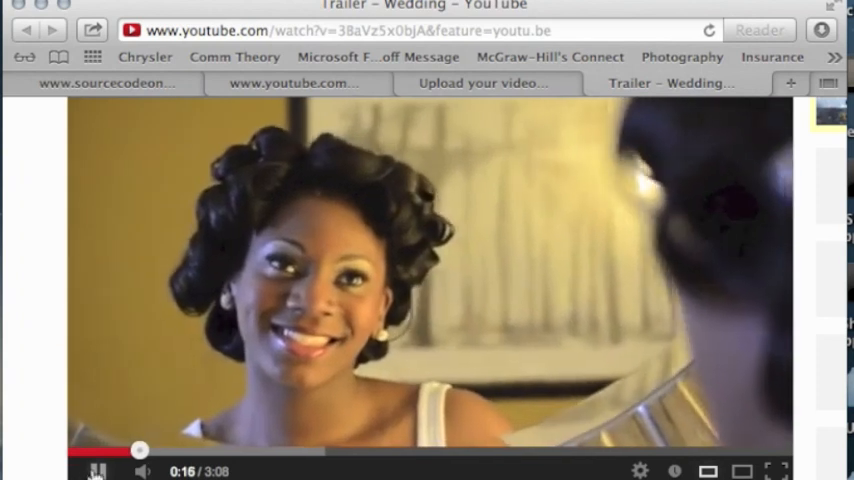
scroll("down", 3)
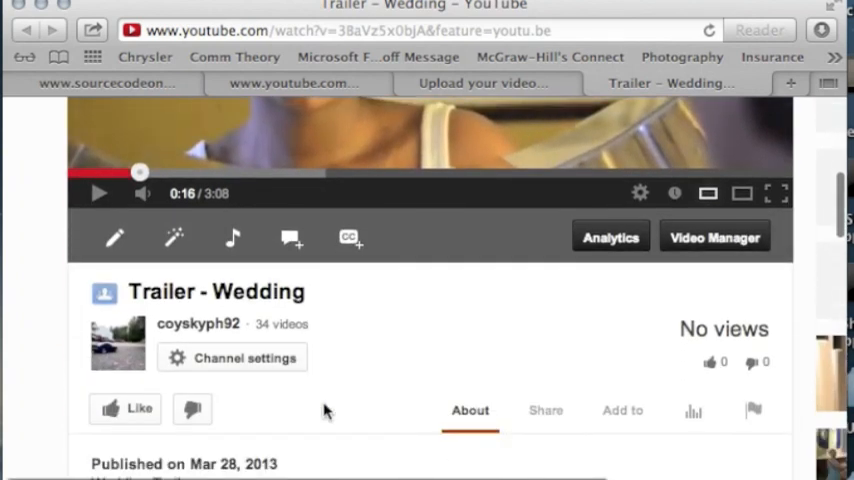
scroll("down", 3)
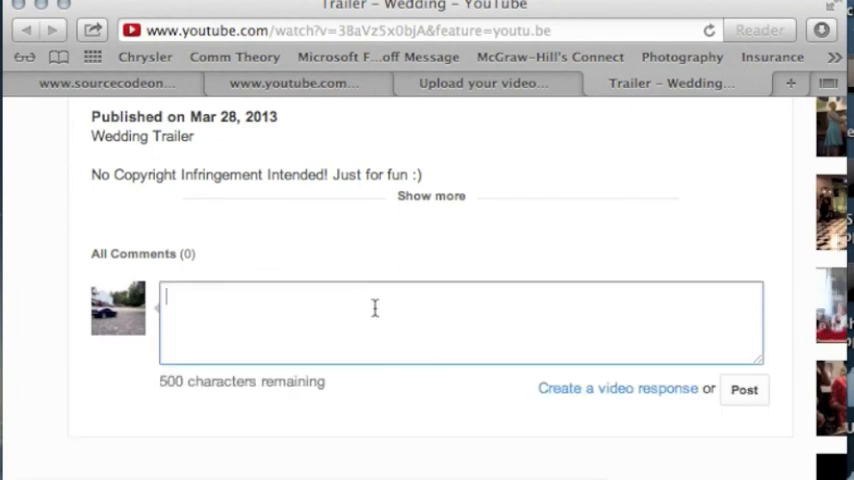
- Type the comment 'Thanks for watching this instructional video on how to upload a simple'
type("Thanks for wat")
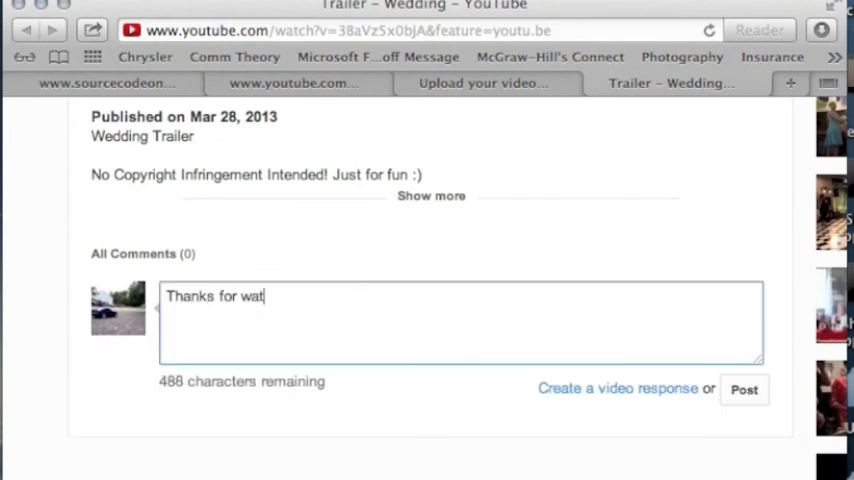
type("ching this")
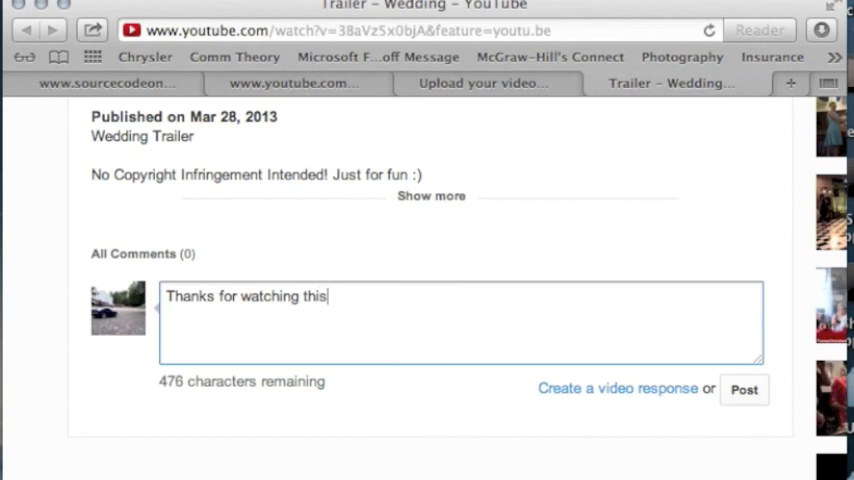
type("intructional vide")
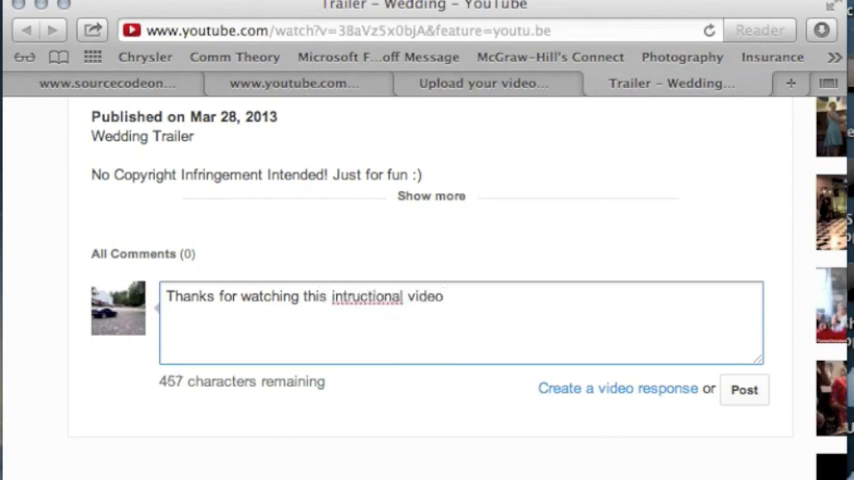
type("on")
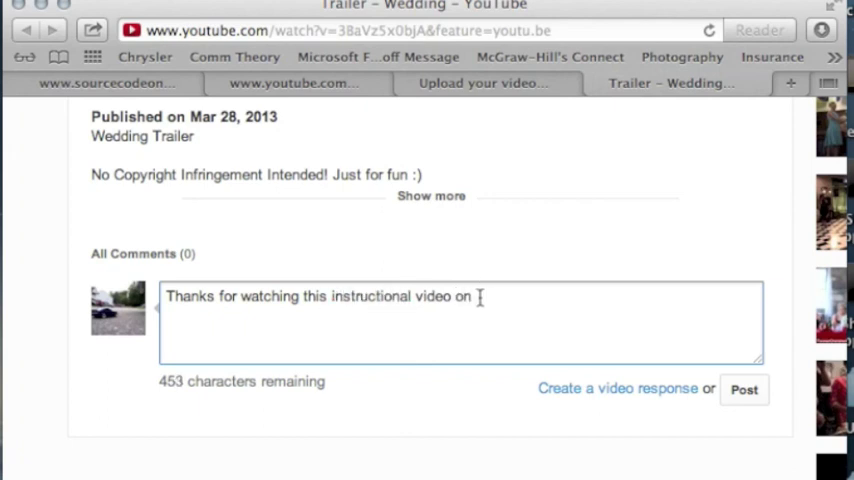
type("how to upl")
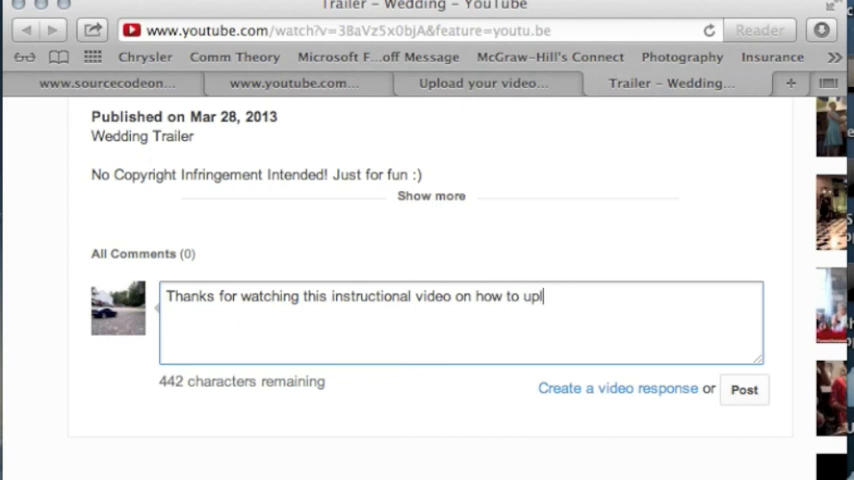
type("oad a simple")
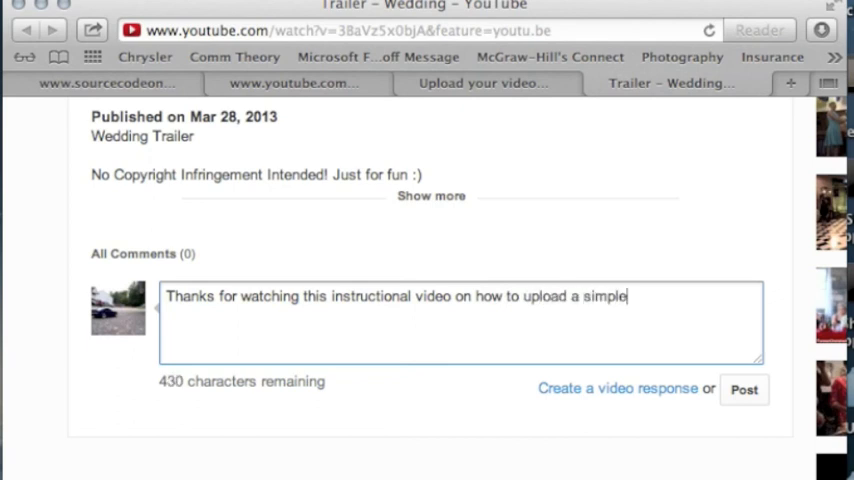